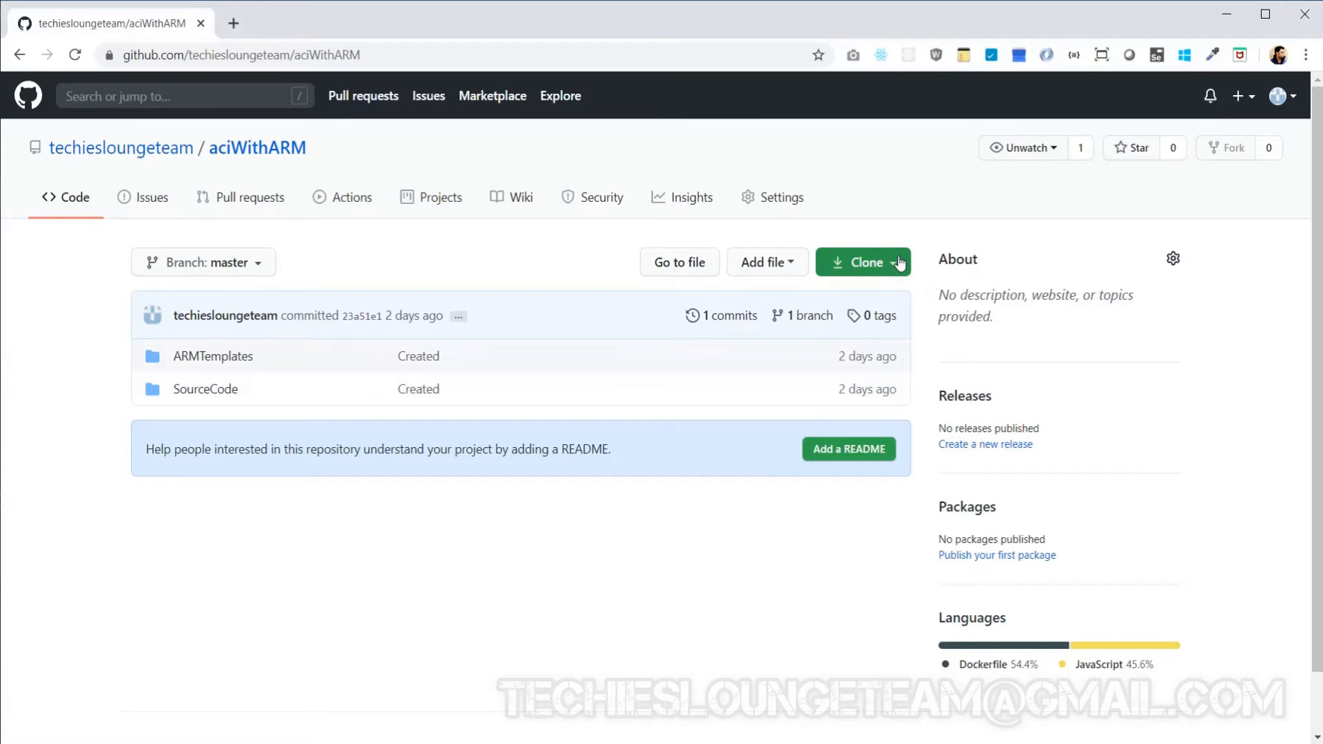
Download the aciWithARM repository as a ZIP archive from the Clone dropdown.
click(863, 261)
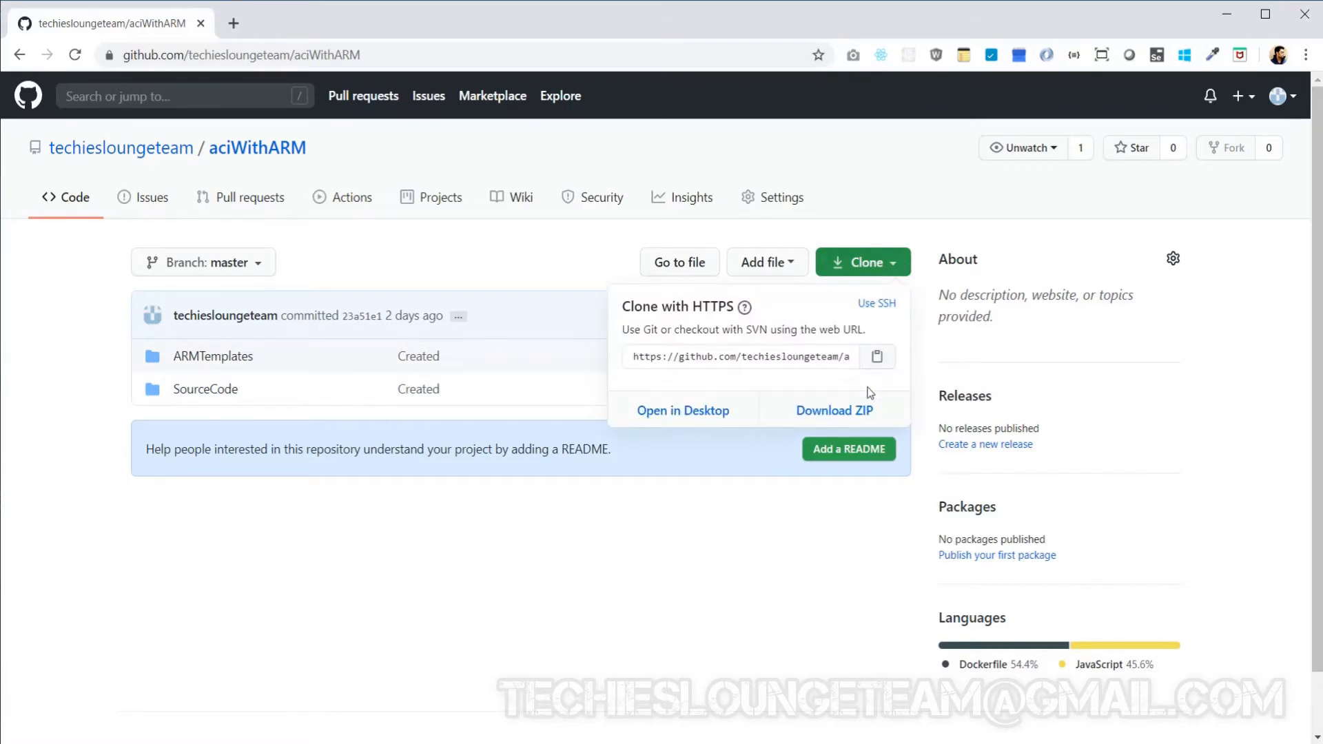
click(832, 410)
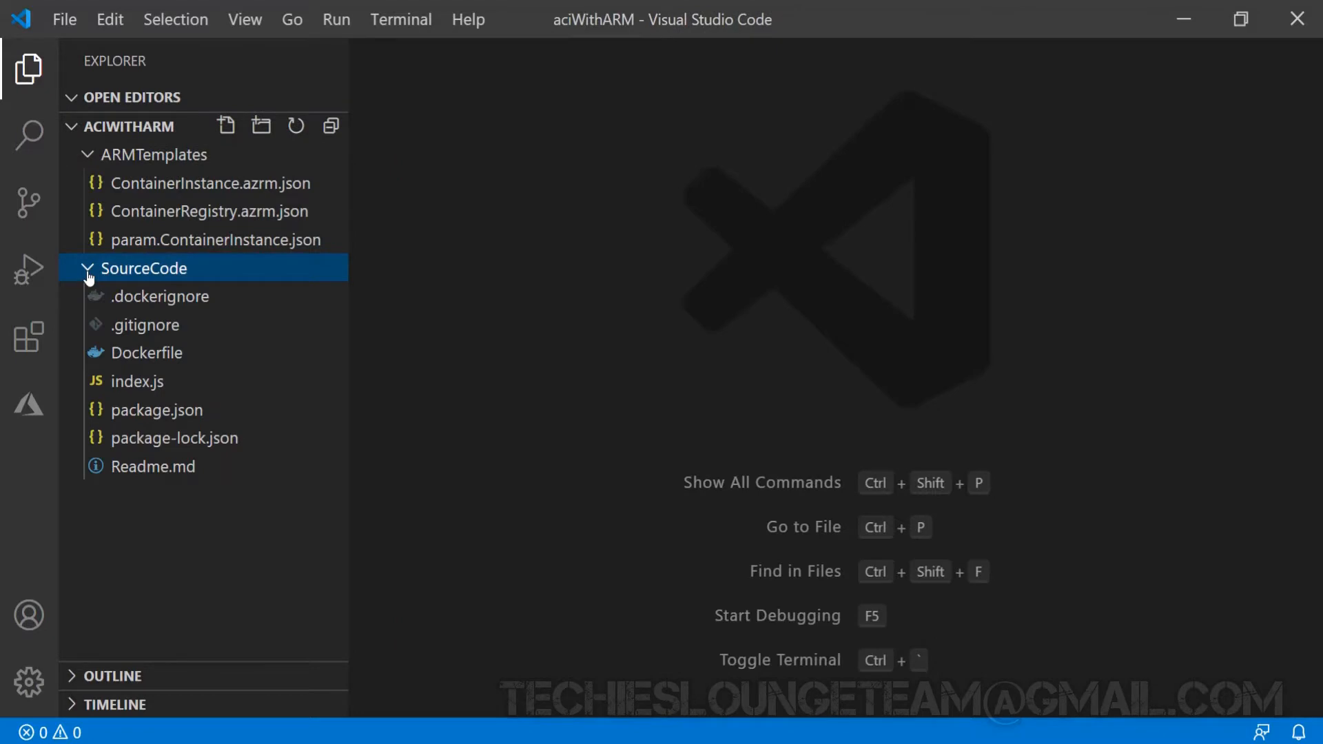
mouse_move(238, 186)
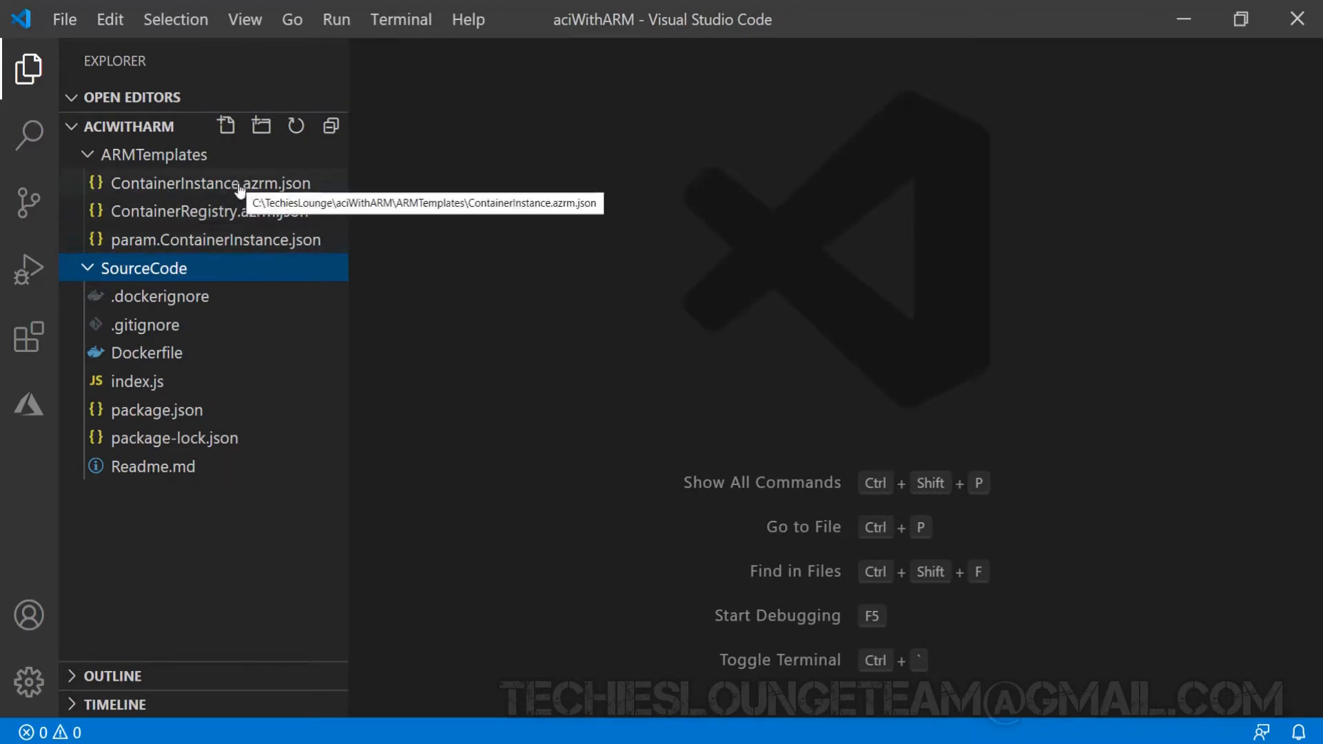
mouse_move(239, 211)
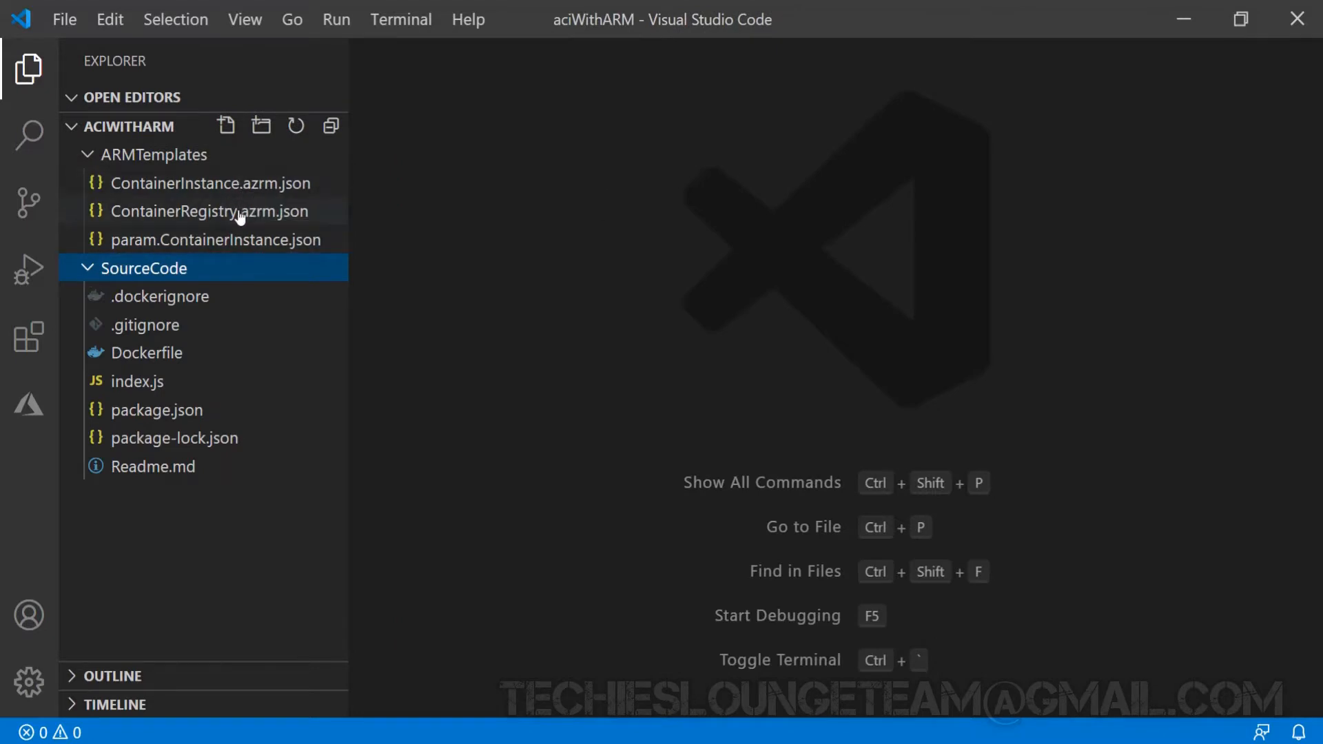
Read ContainerRegistry.azrm.json through its registry resource to the name, server, username and password outputs.
click(215, 211)
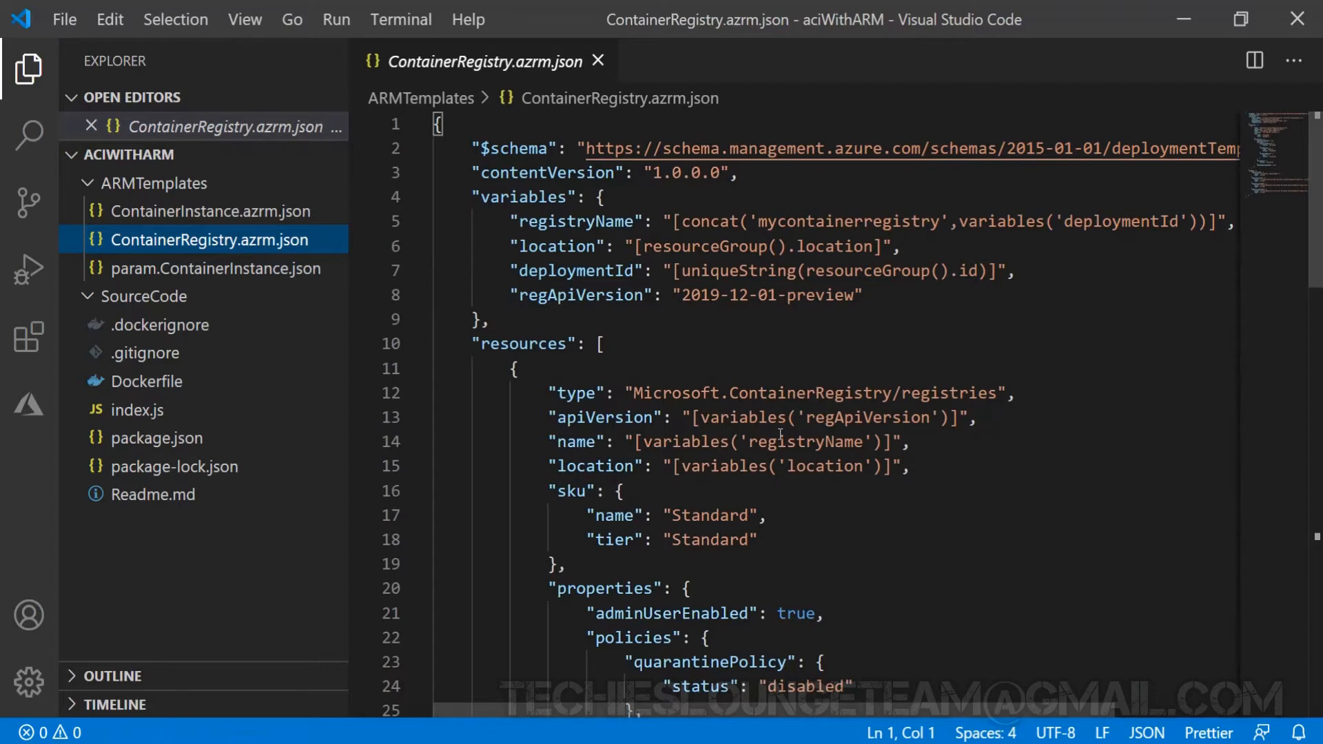
scroll(down, 3)
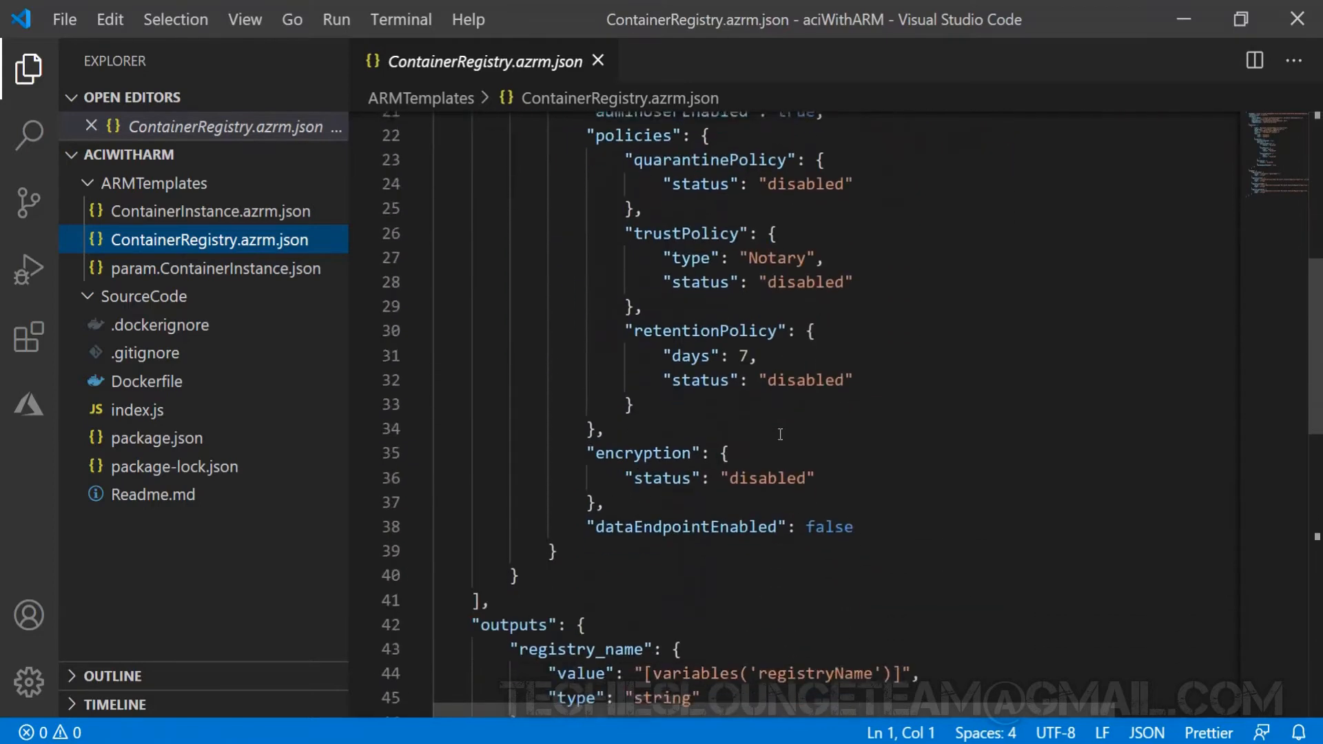
scroll(down, 3)
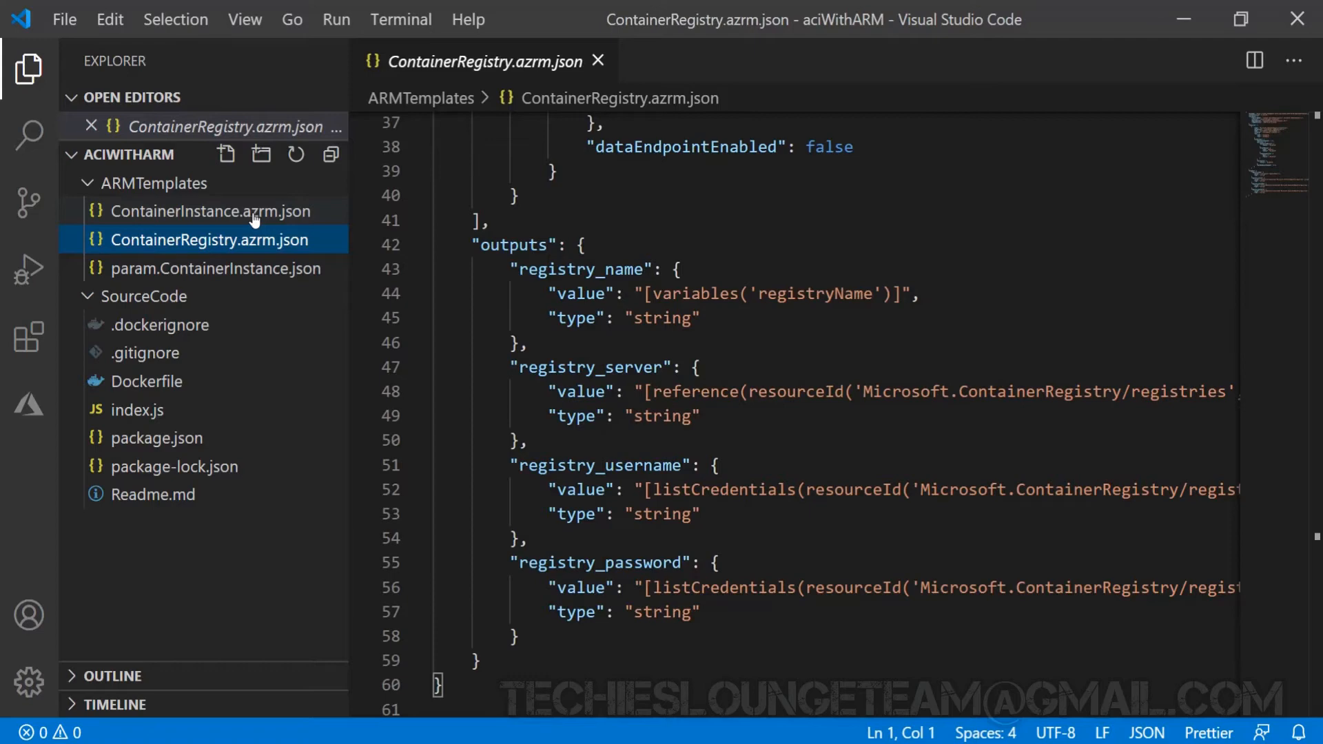
Read ContainerInstance.azrm.json through its parameters and container group resources.
click(218, 211)
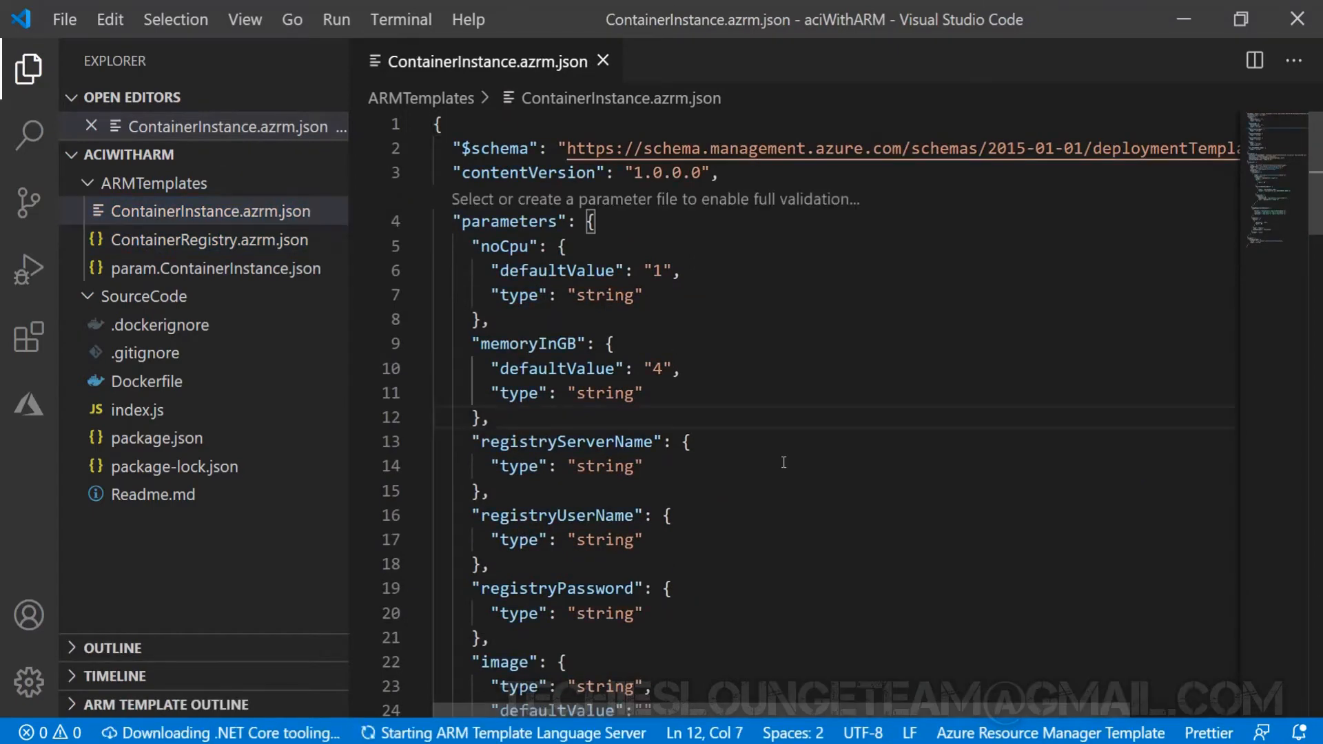
scroll(down, 3)
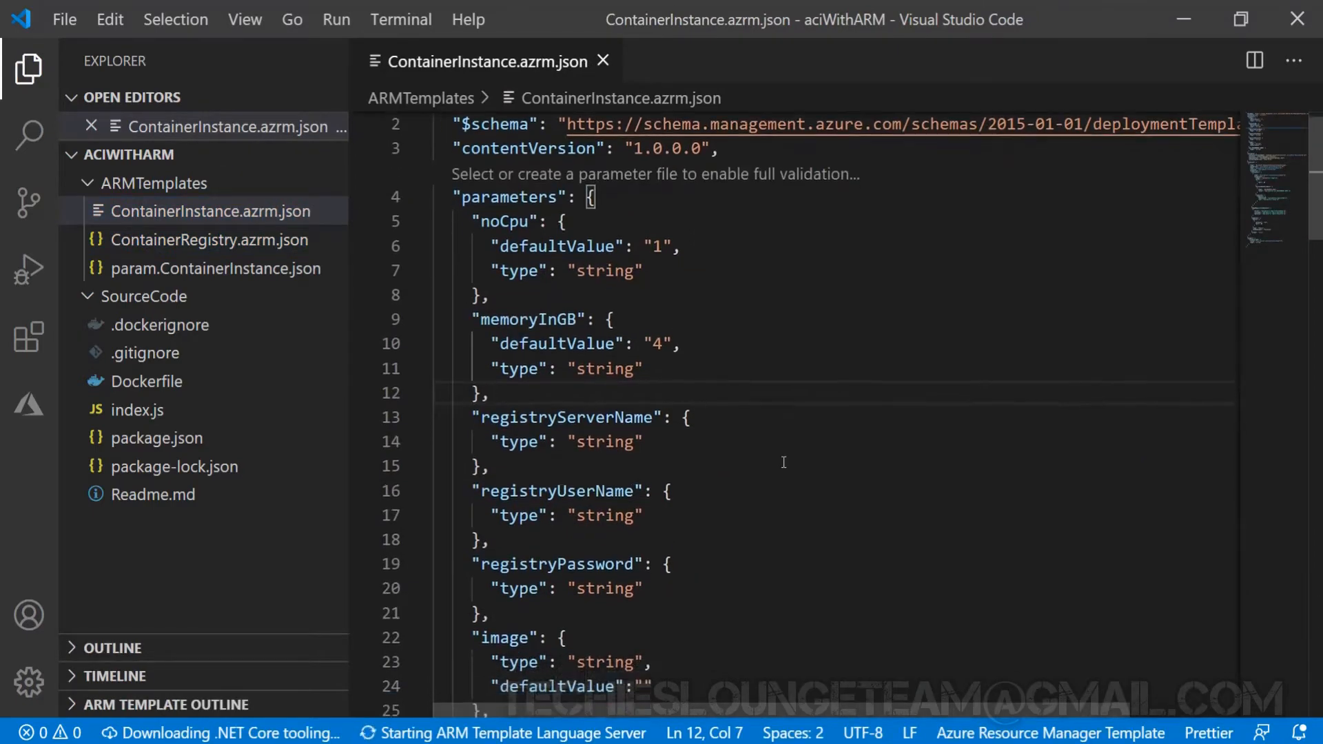
scroll(down, 3)
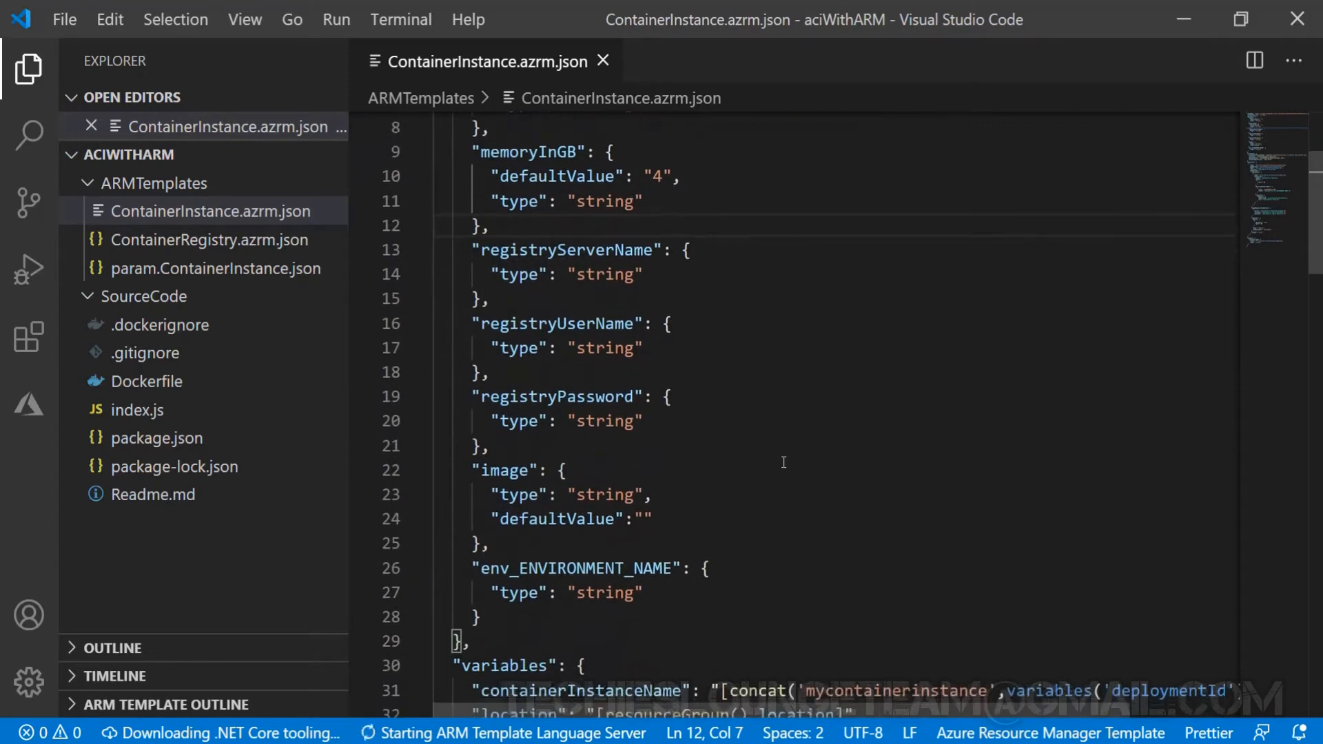
scroll(down, 3)
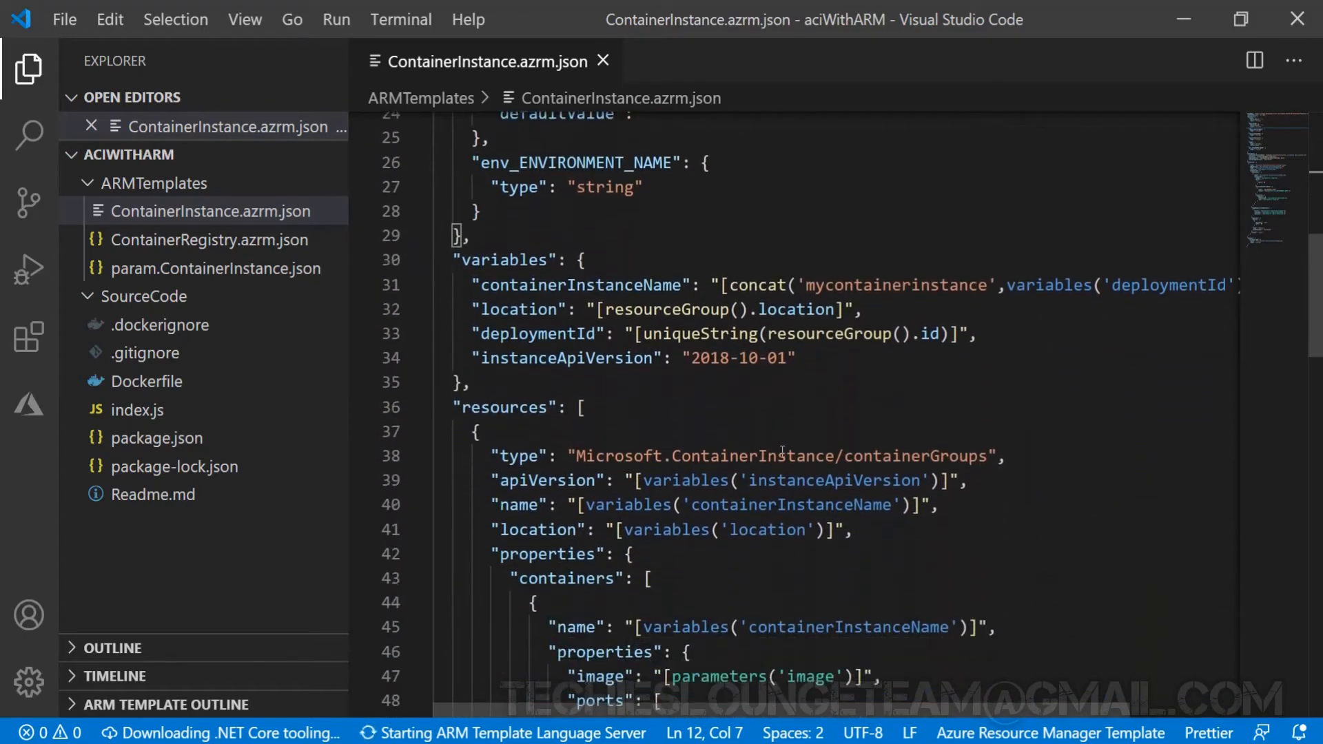
scroll(down, 3)
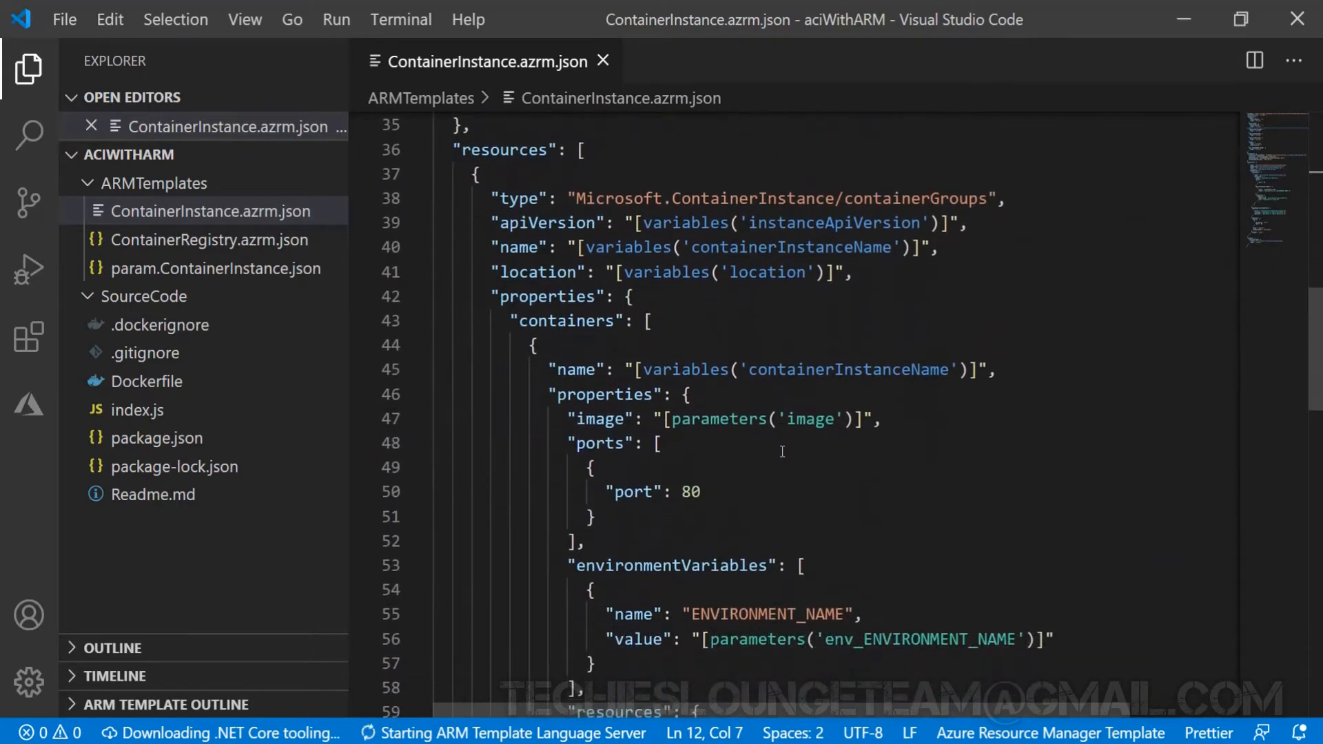
scroll(down, 3)
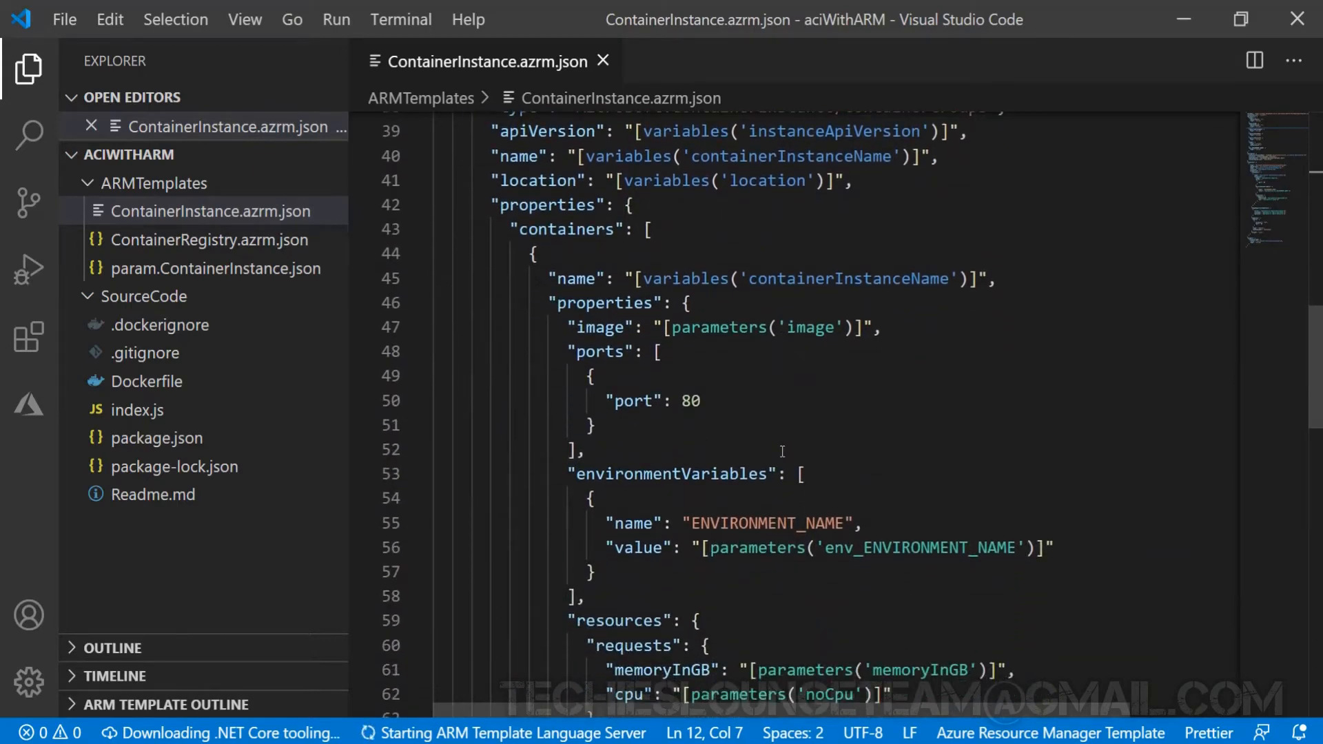
scroll(down, 3)
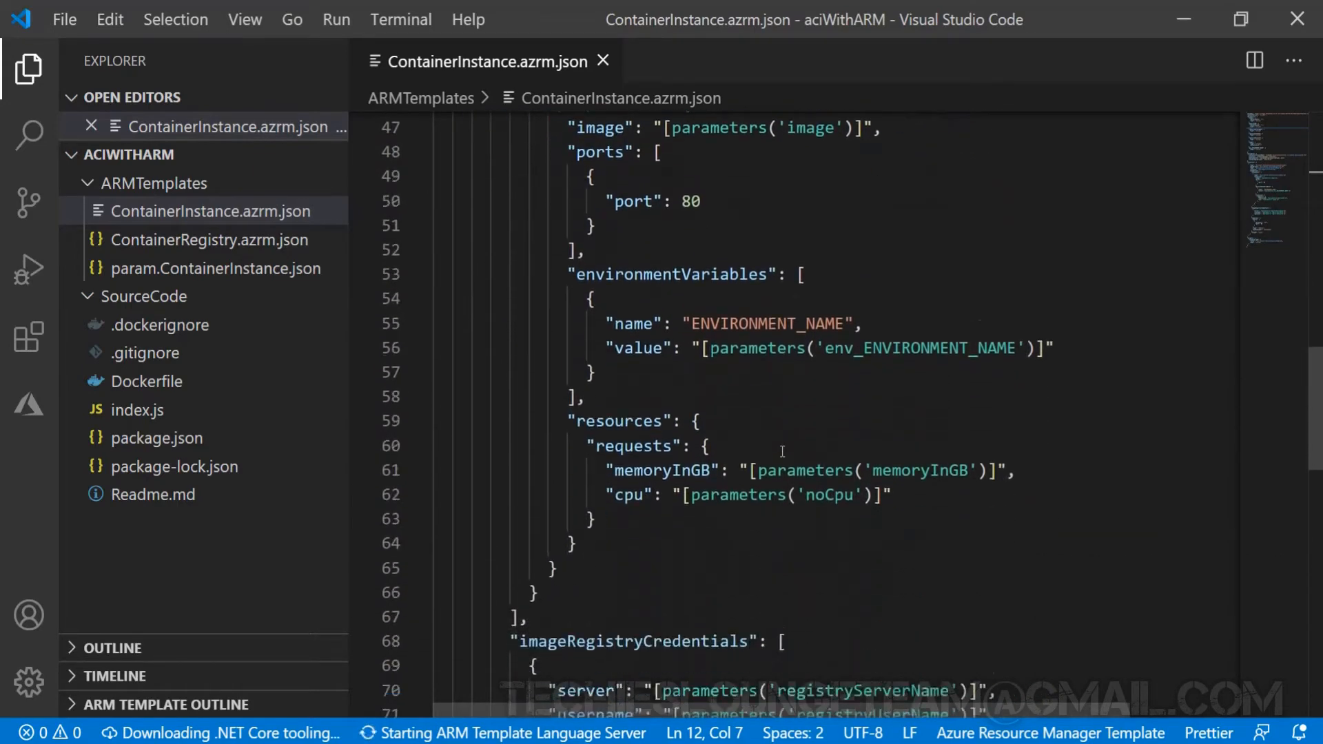
Continue through ContainerInstance.azrm.json to its outputs, rechecking the resources section on the way.
scroll(down, 3)
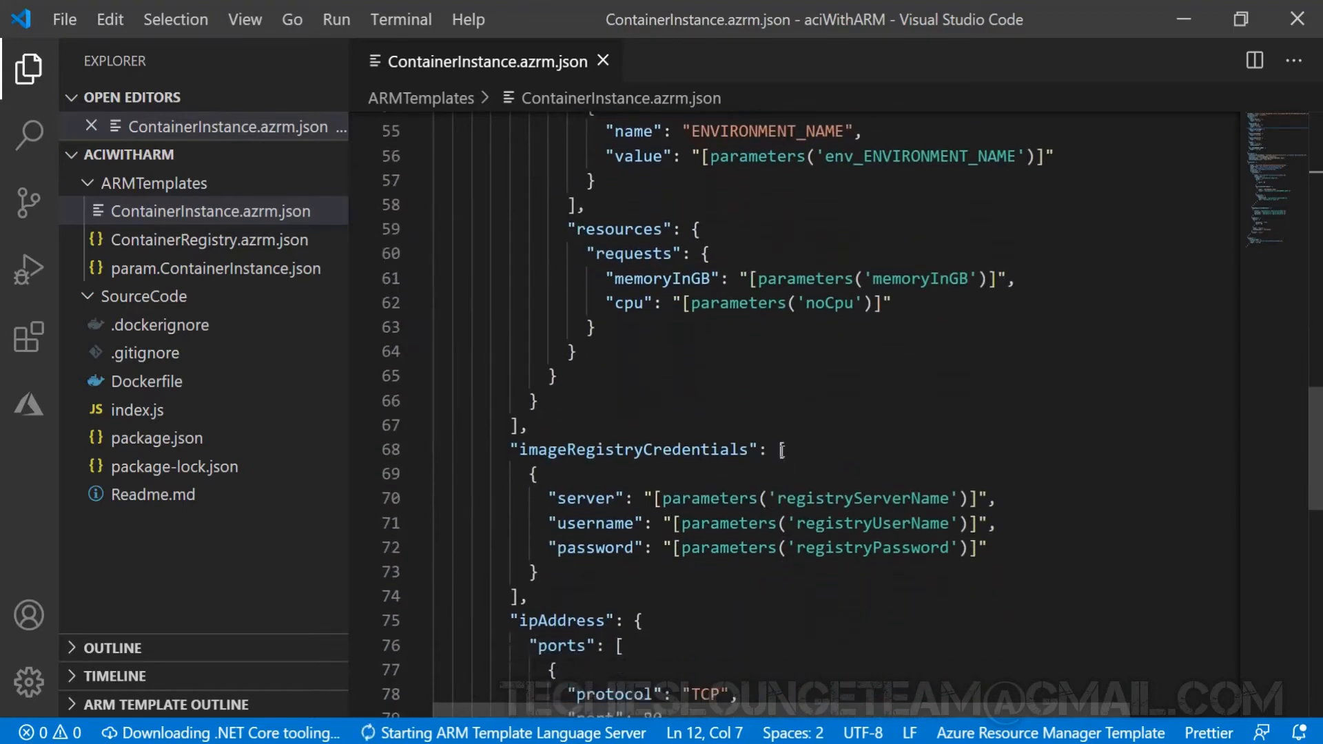
scroll(down, 3)
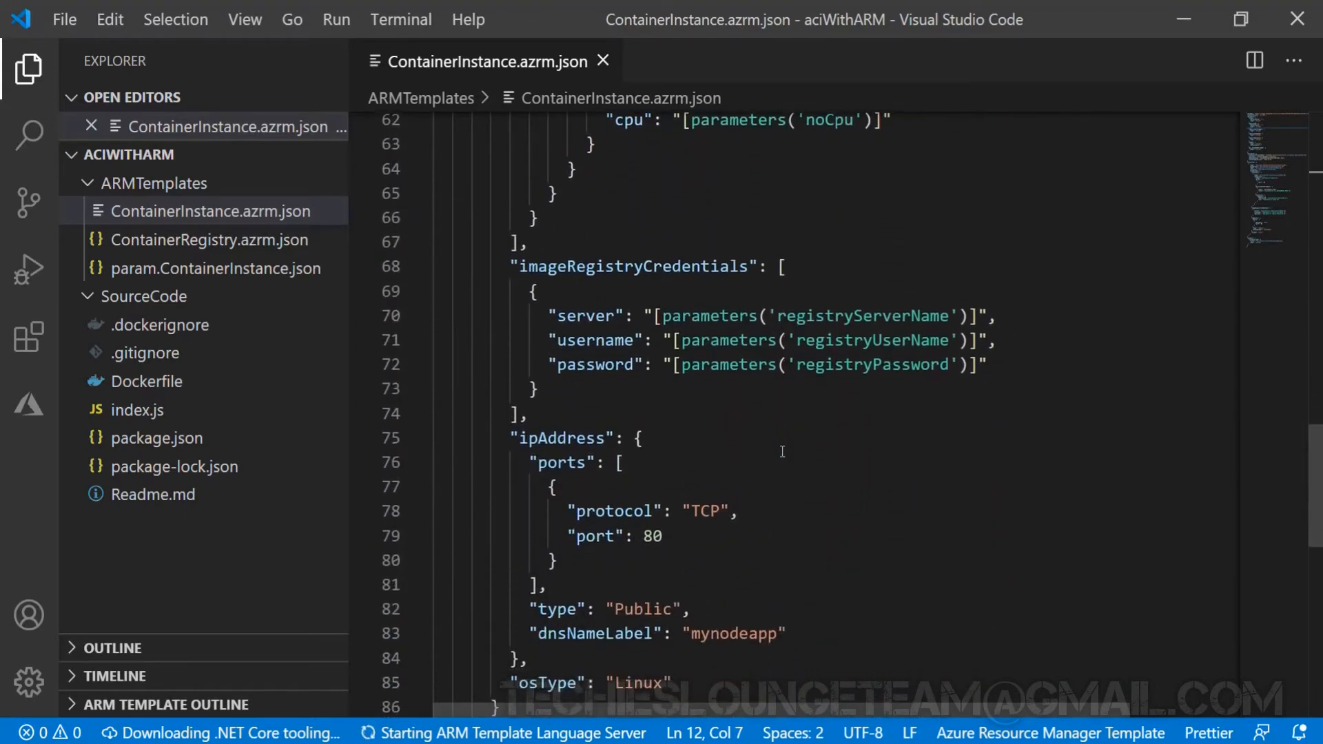
scroll(down, 3)
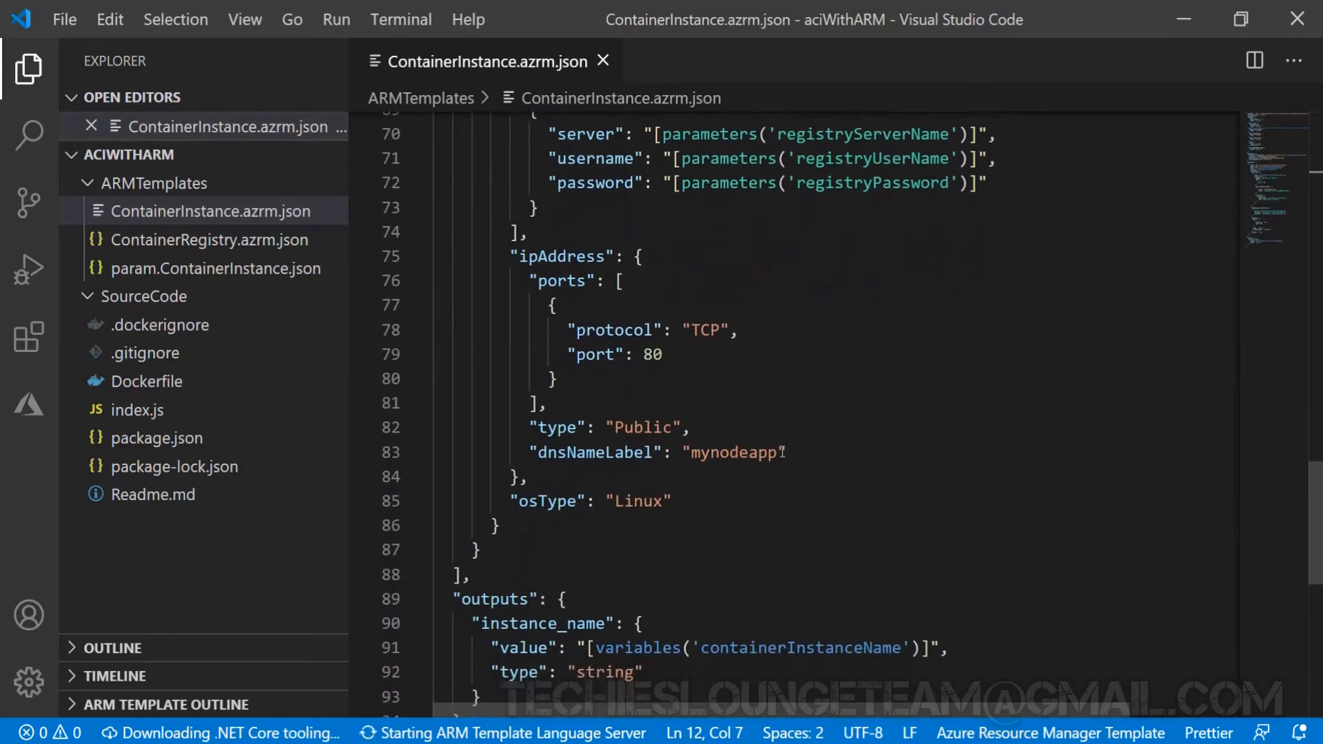
scroll(down, 3)
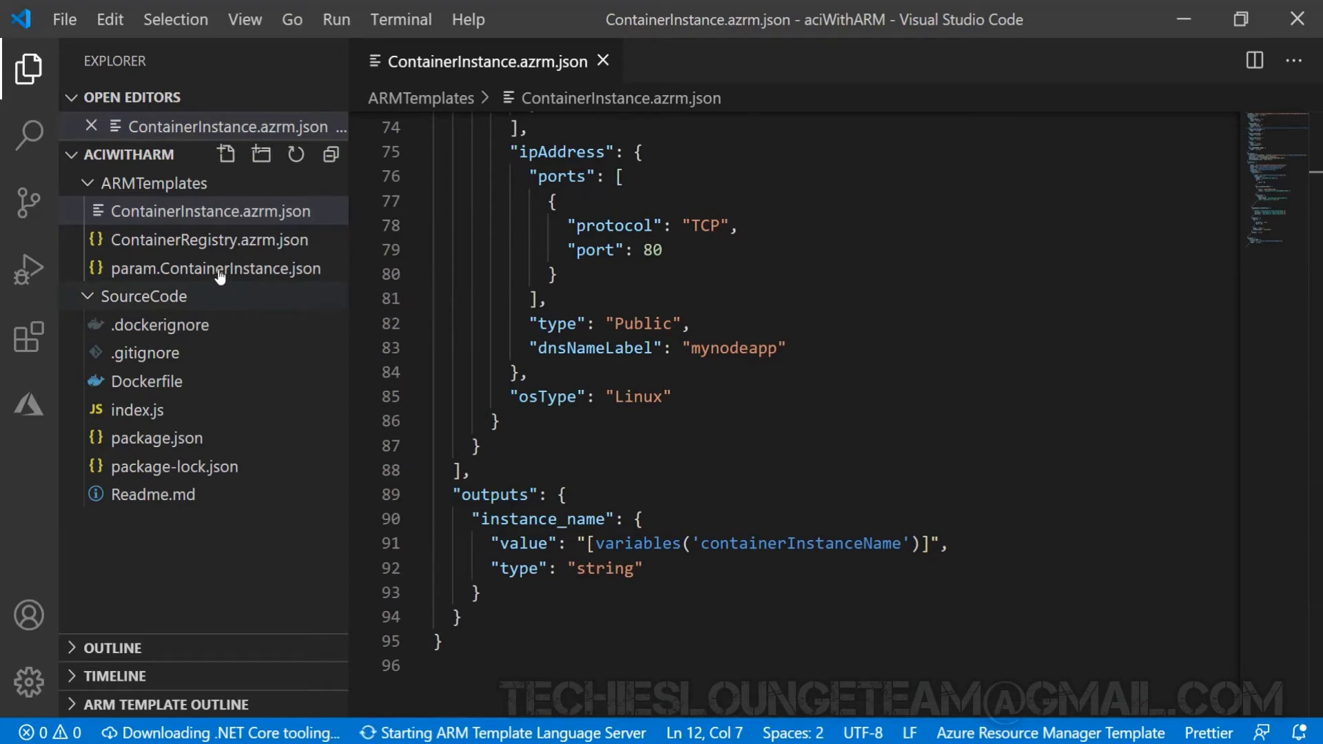
scroll(up, 3)
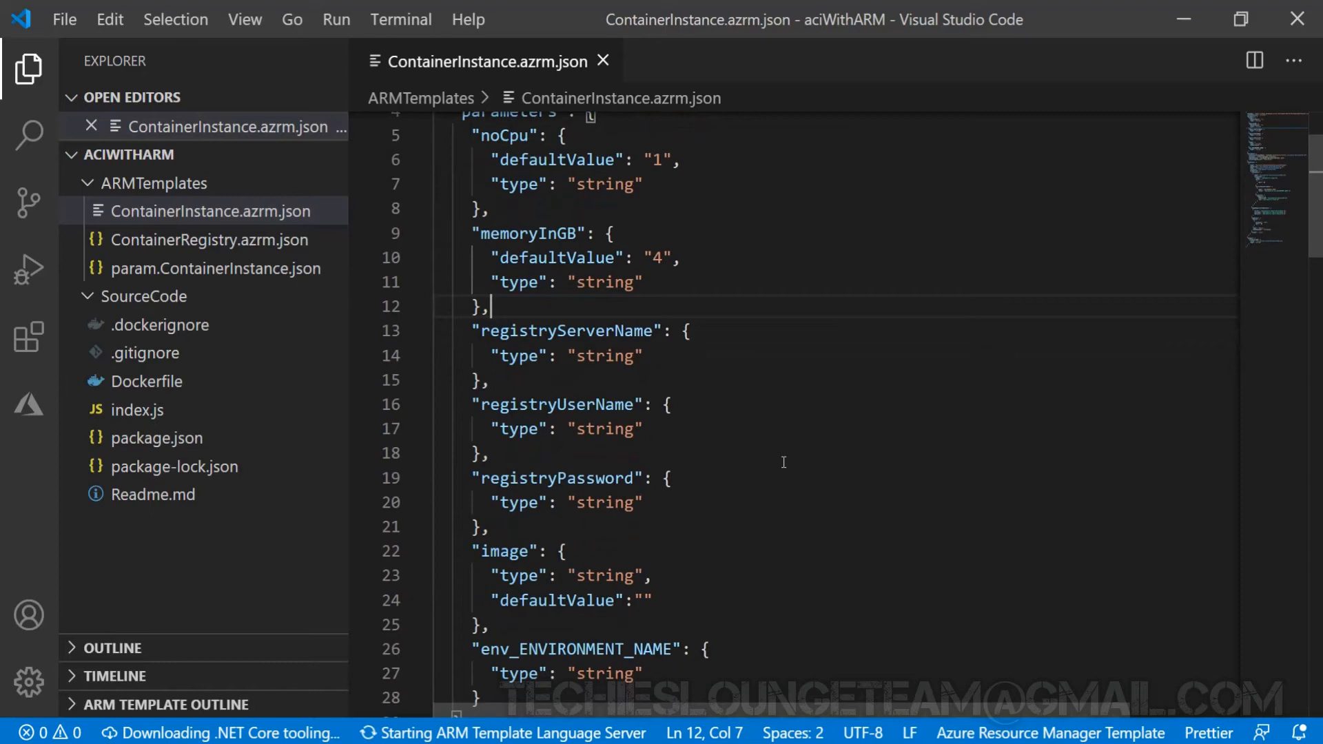
scroll(down, 3)
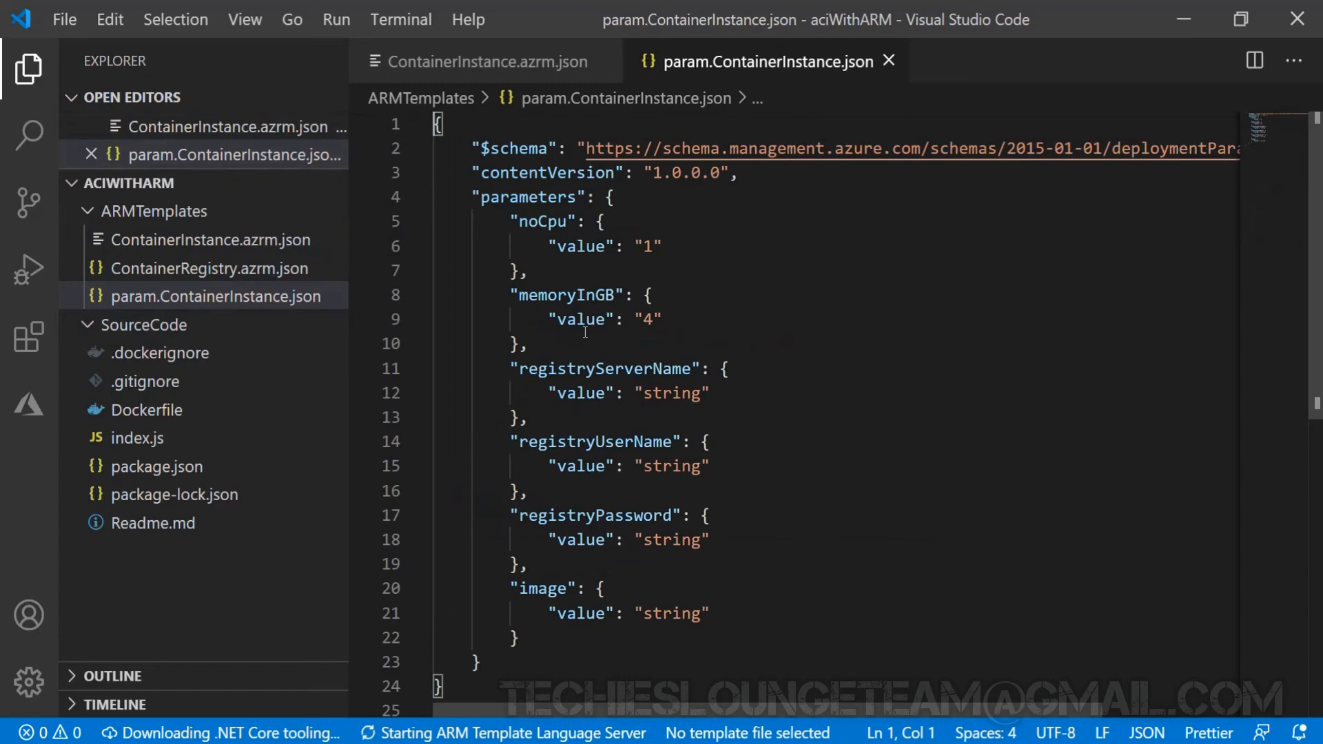
View the Dockerfile with its node:10 base image, npm install and exposed port 8080.
click(153, 437)
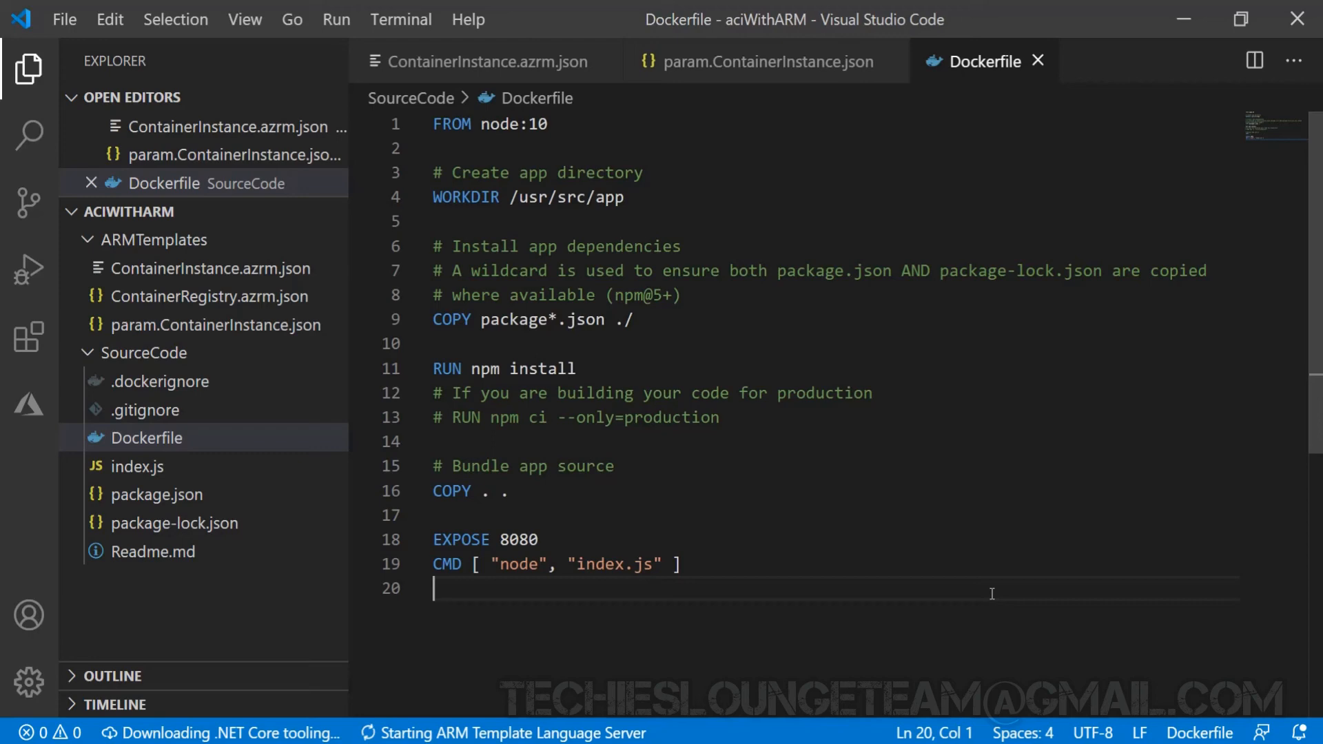
View index.js (Express app on port 8080), then package.json with express, mongodb and socket.io dependencies.
click(136, 494)
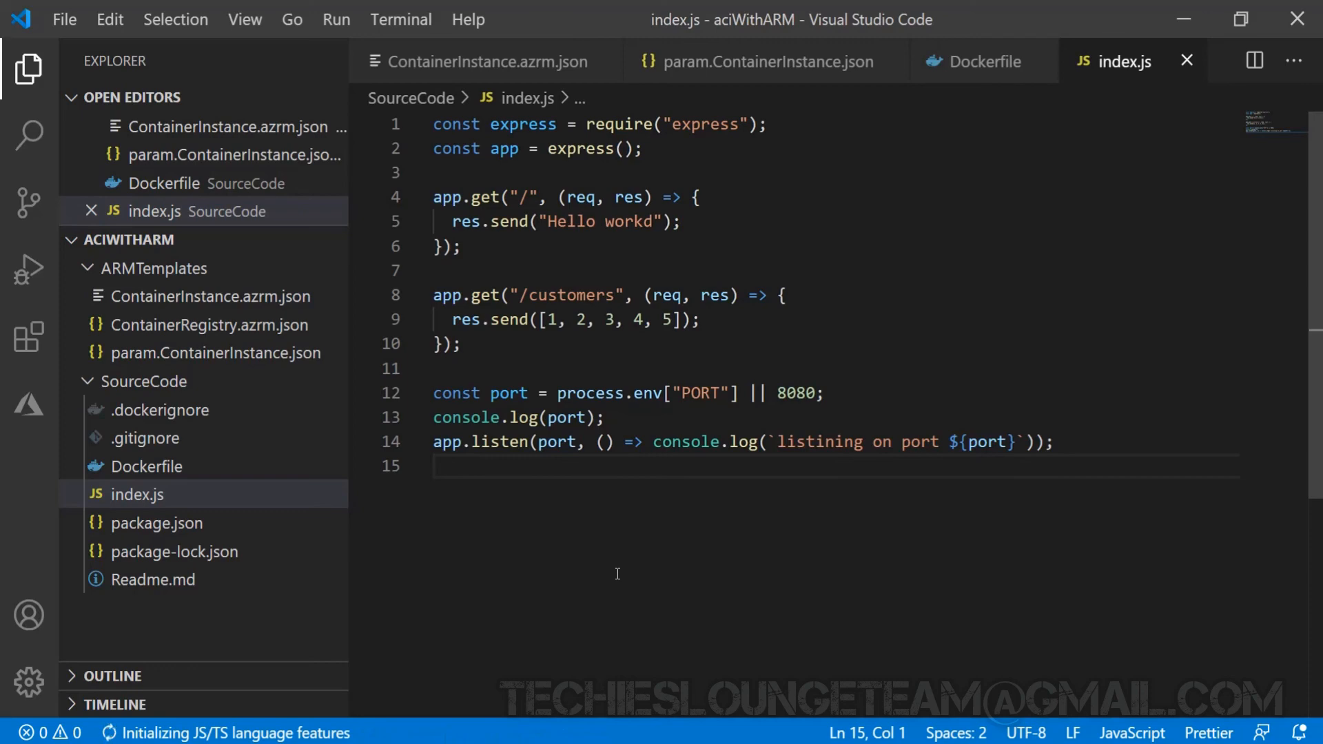
click(155, 523)
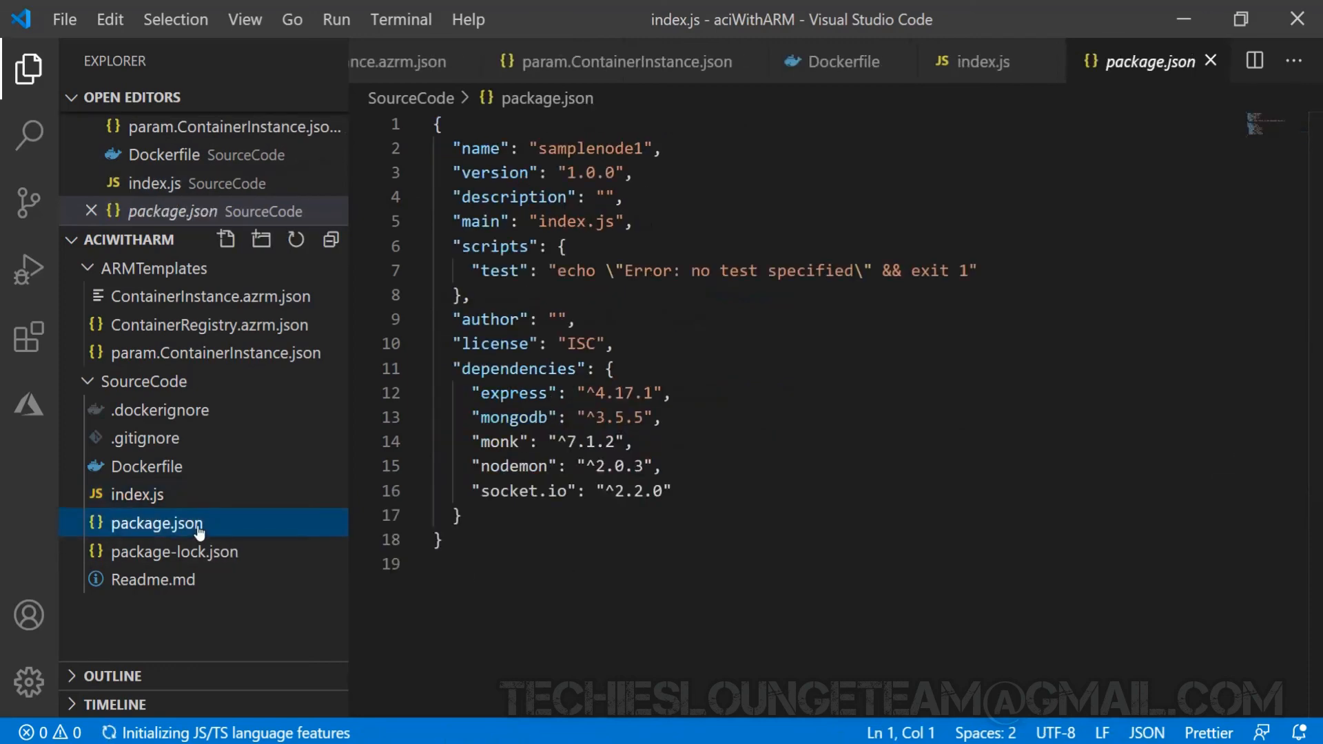